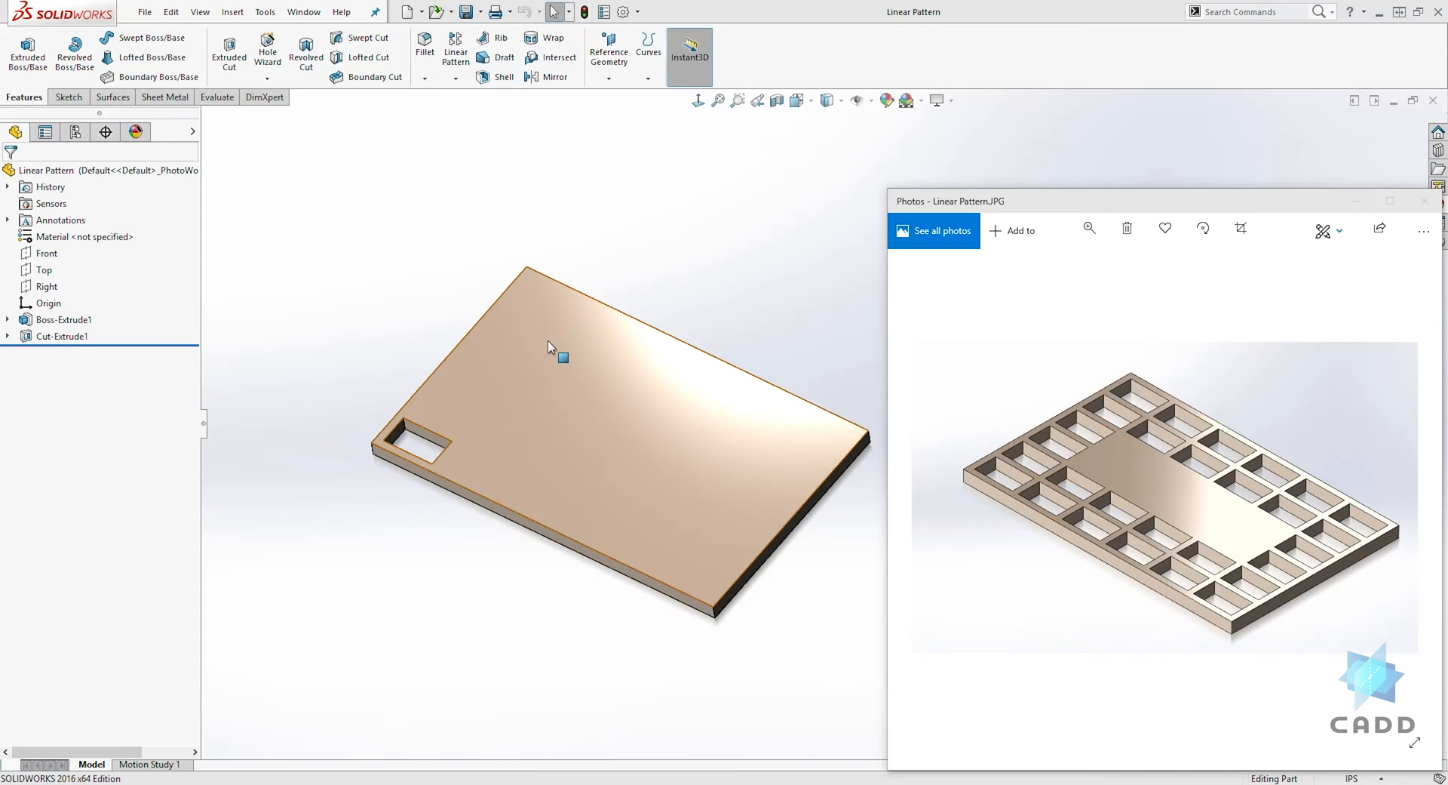
{"action": "mouse_move", "coordinate": [557, 344]}
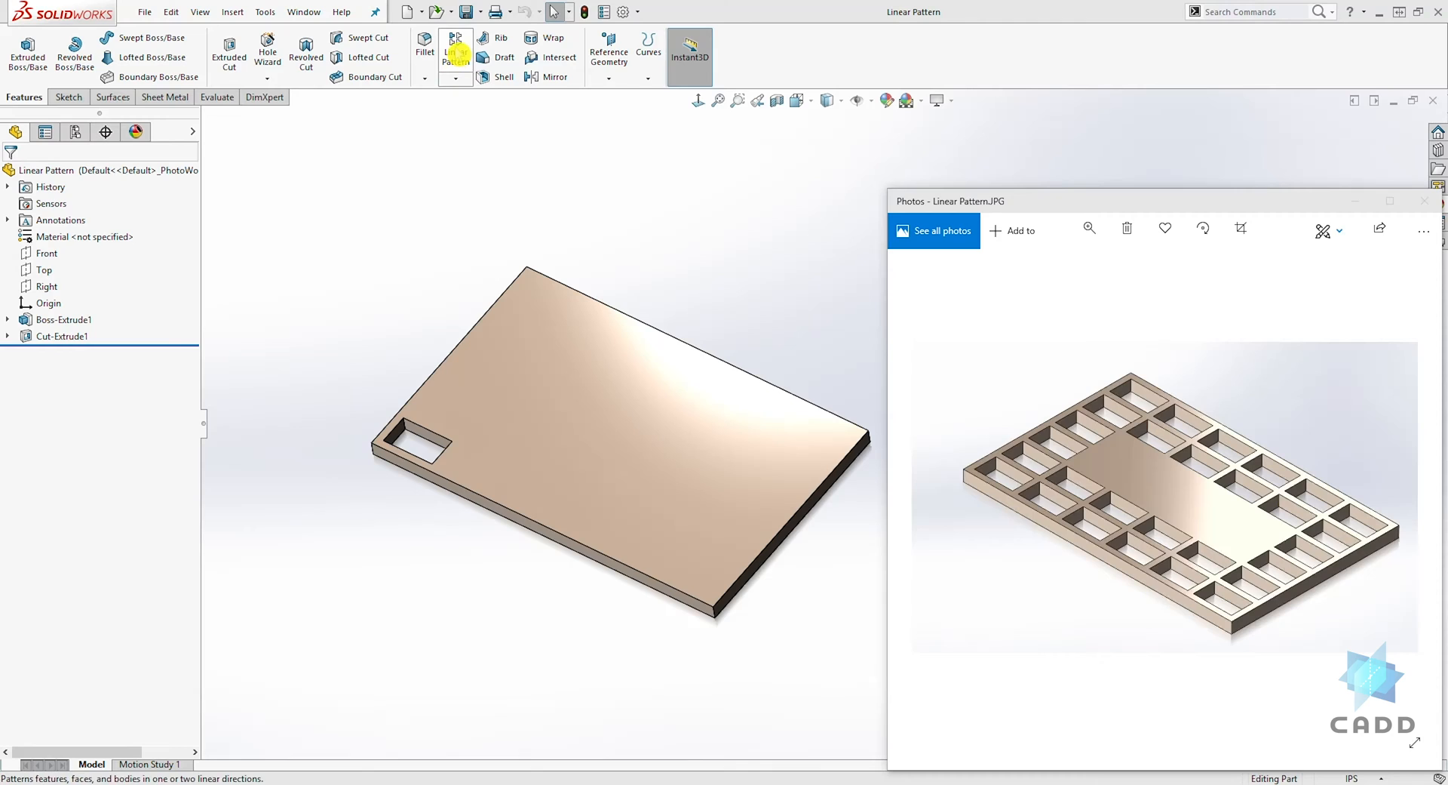
Step: Start a linear pattern along the plate's left edge with 1.25 in spacing and 6 instances
{"action": "left_click", "coordinate": [456, 53]}
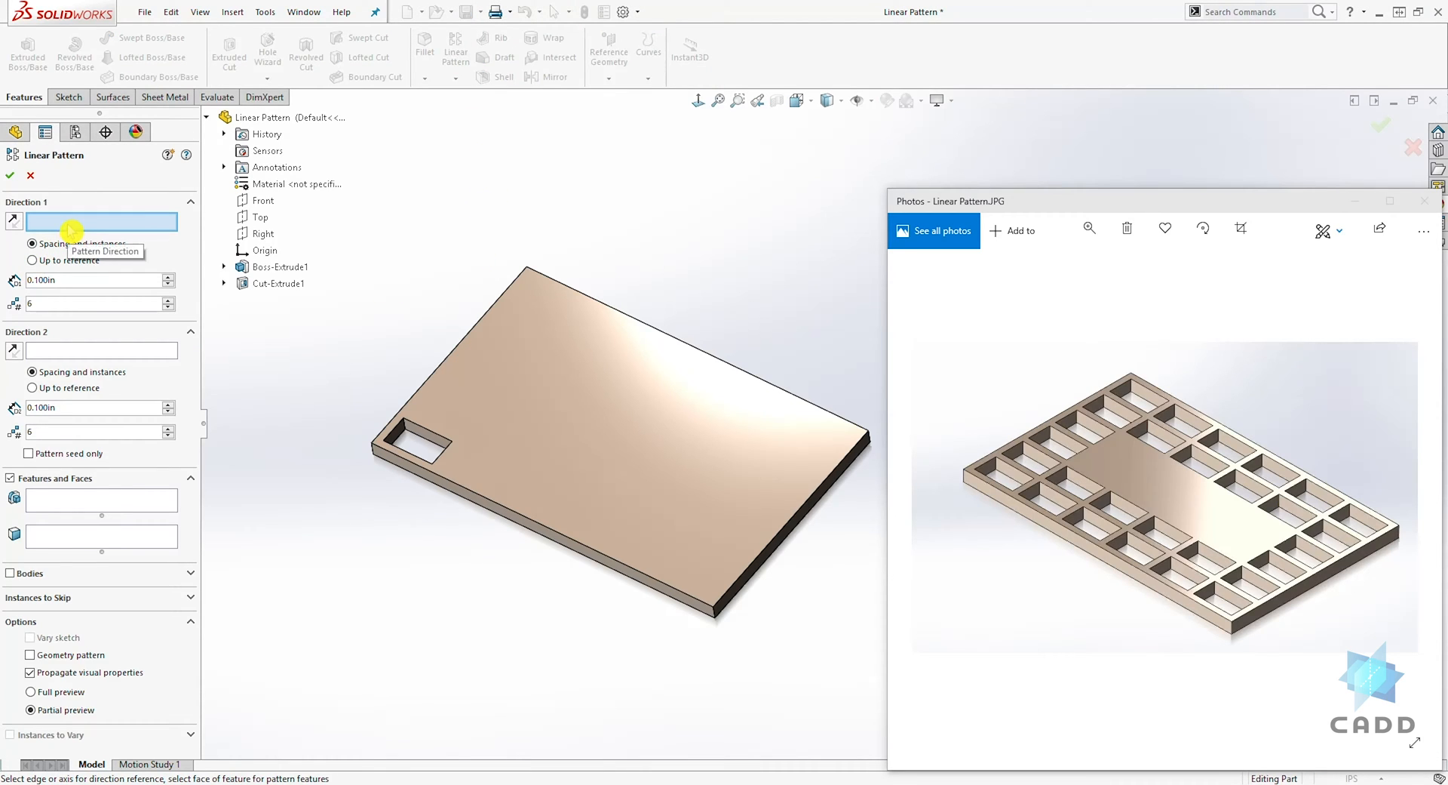
{"action": "mouse_move", "coordinate": [476, 385]}
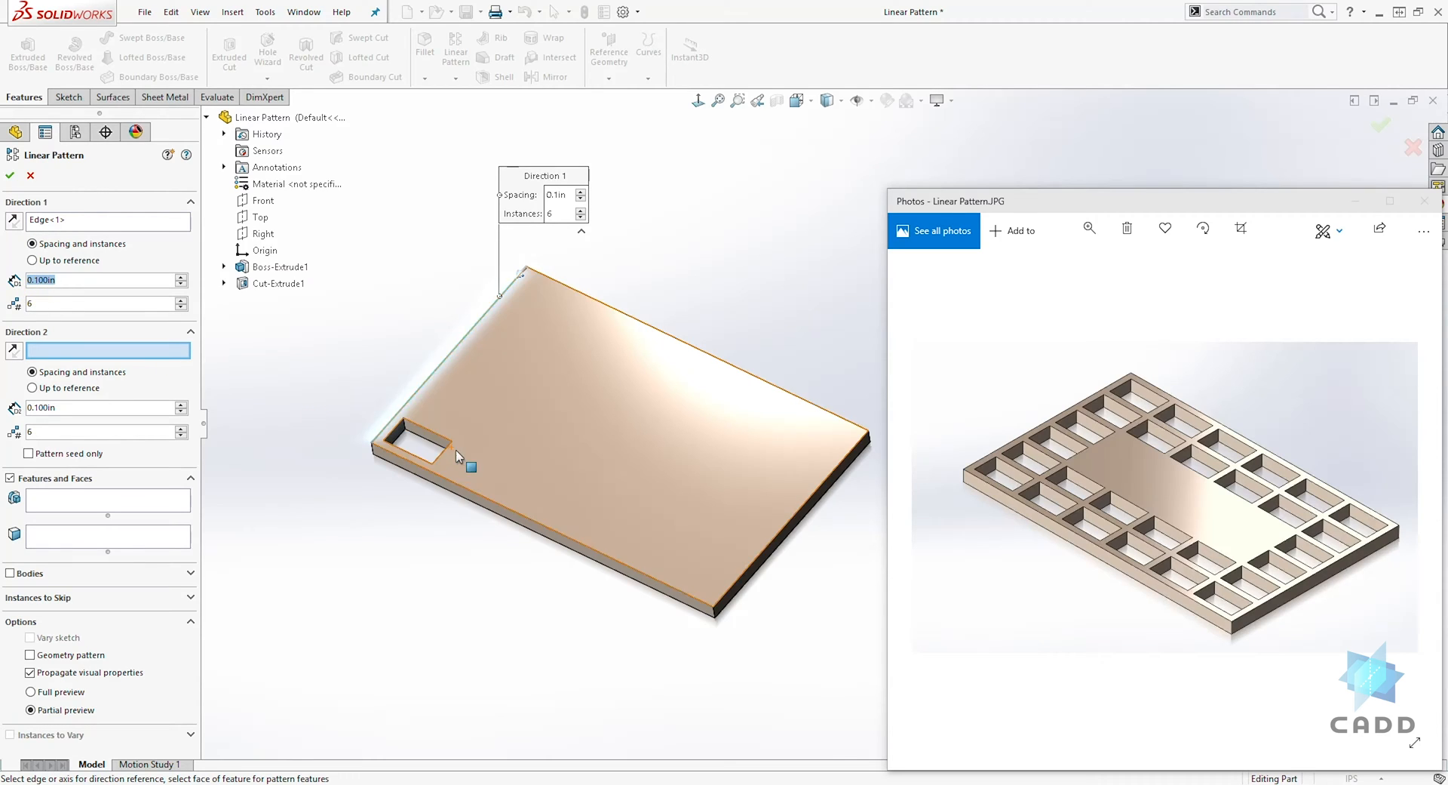
{"action": "mouse_move", "coordinate": [452, 414]}
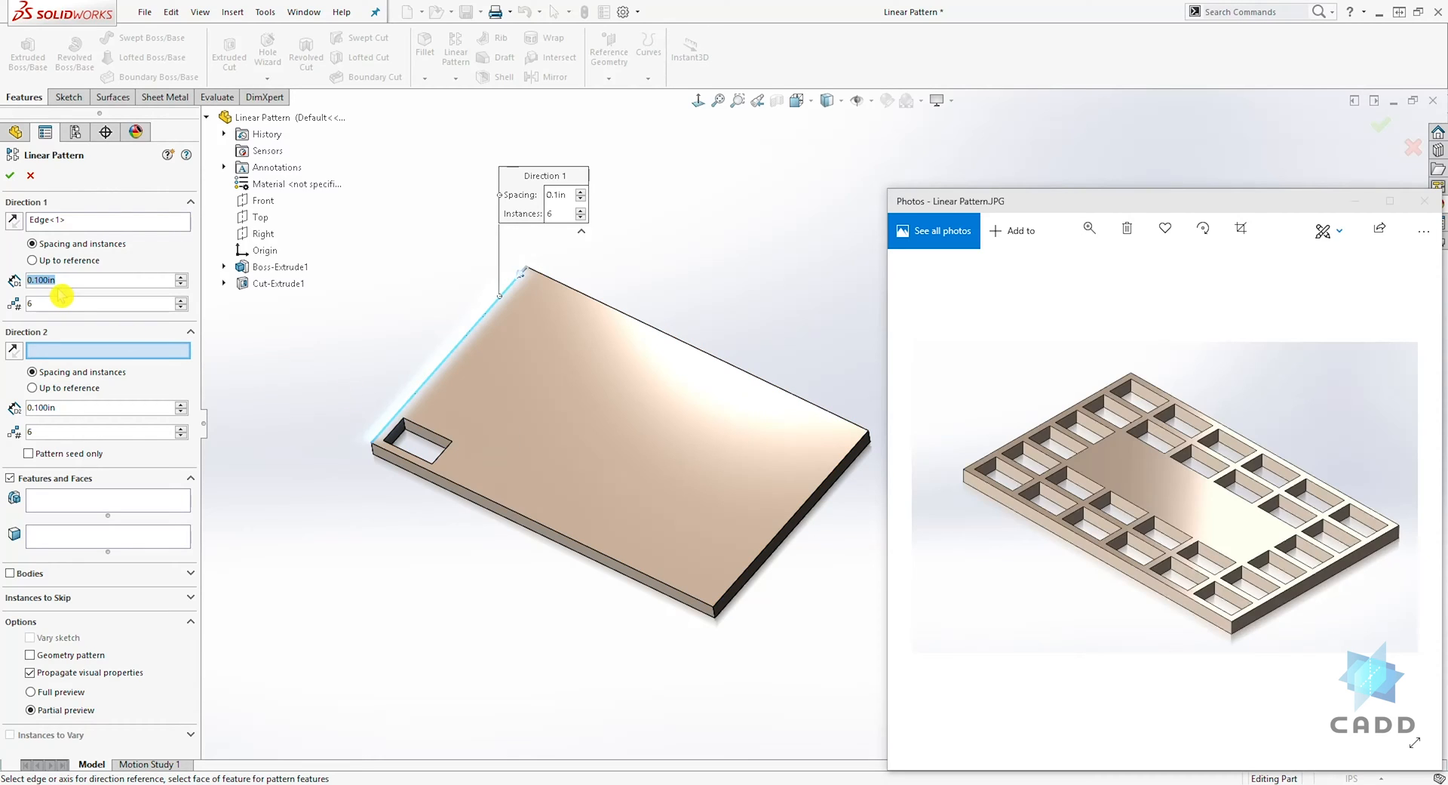
{"action": "type", "text": "1.25"}
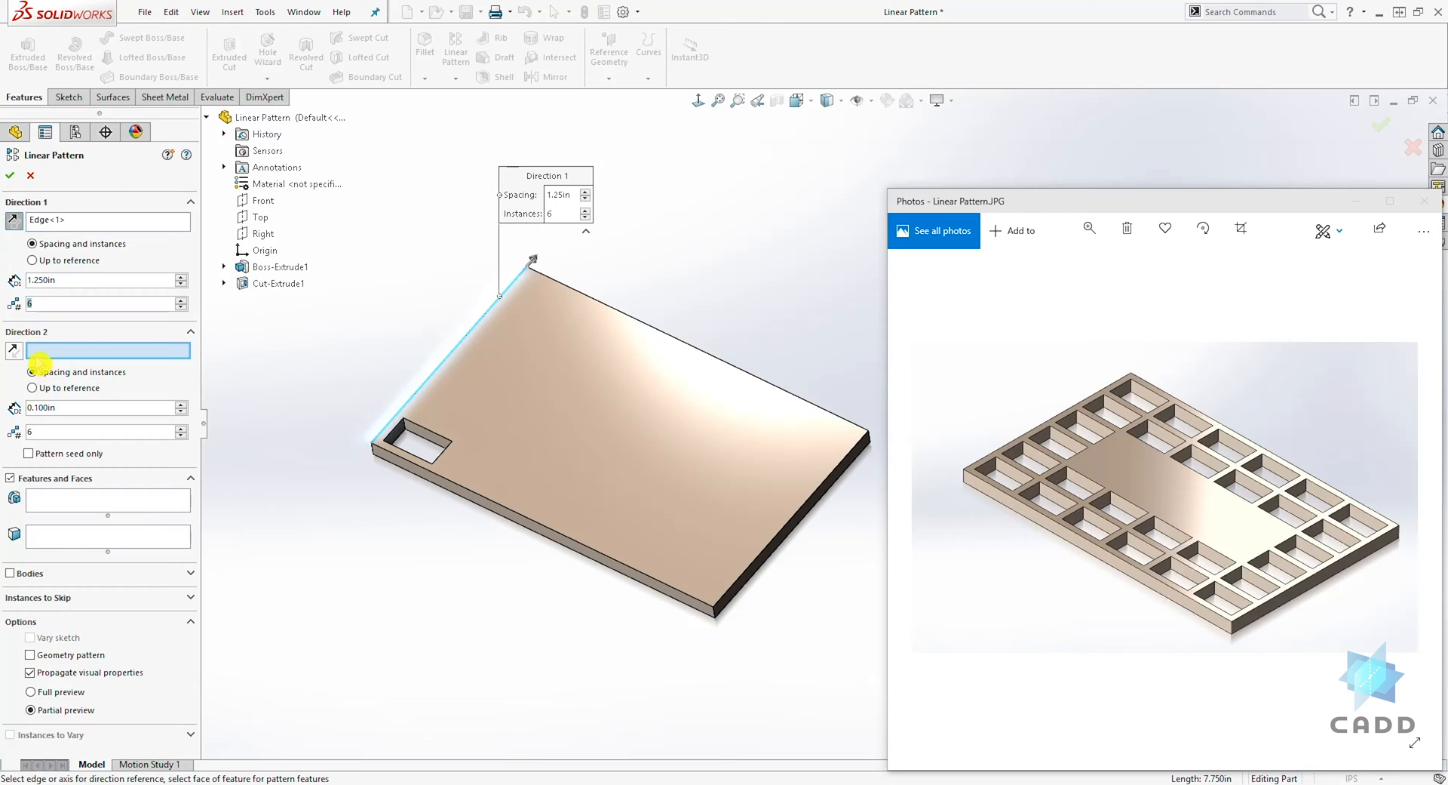
{"action": "mouse_move", "coordinate": [13, 510]}
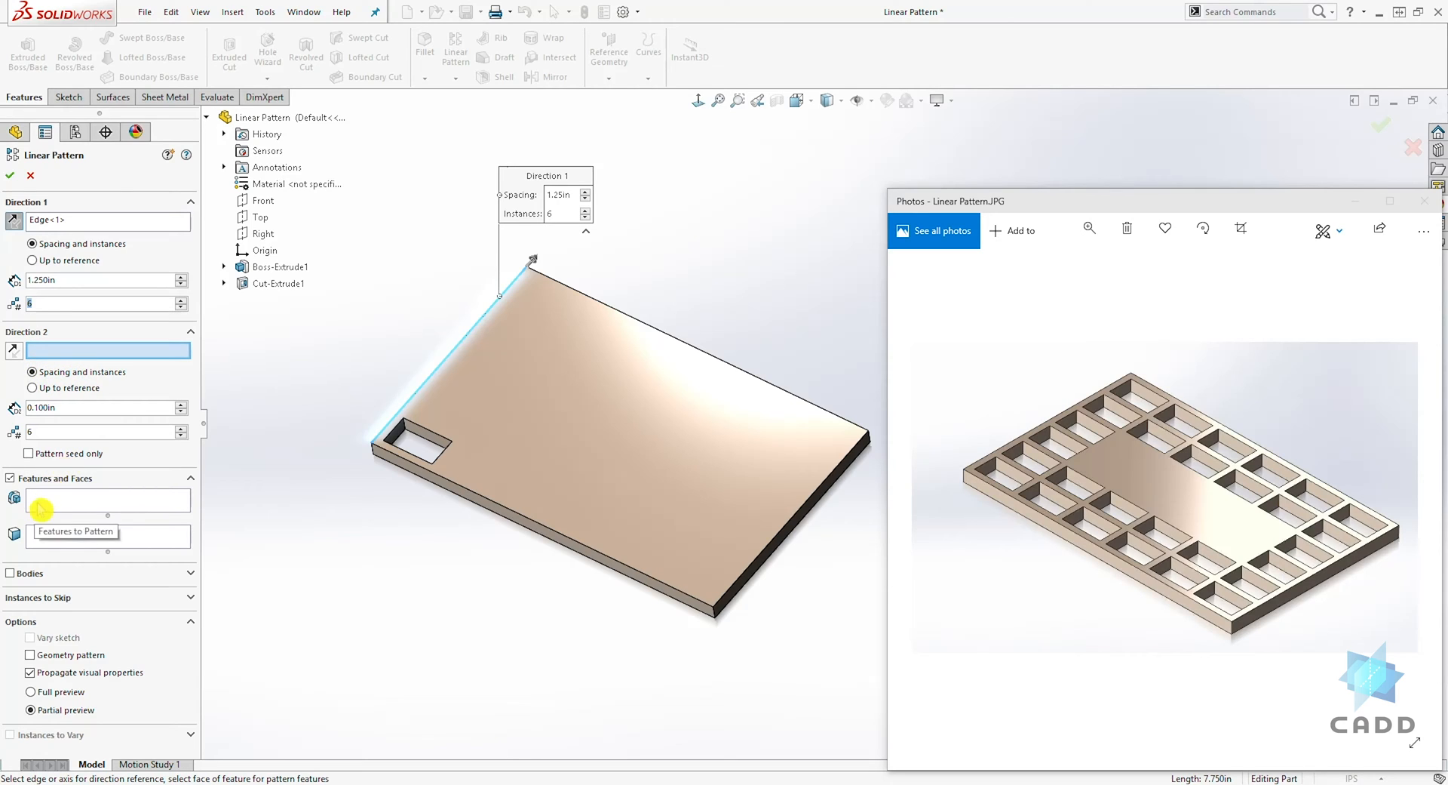
Step: Choose Cut-Extrude1 as the feature to pattern, previewing six cut-outs along the edge
{"action": "left_click", "coordinate": [108, 501]}
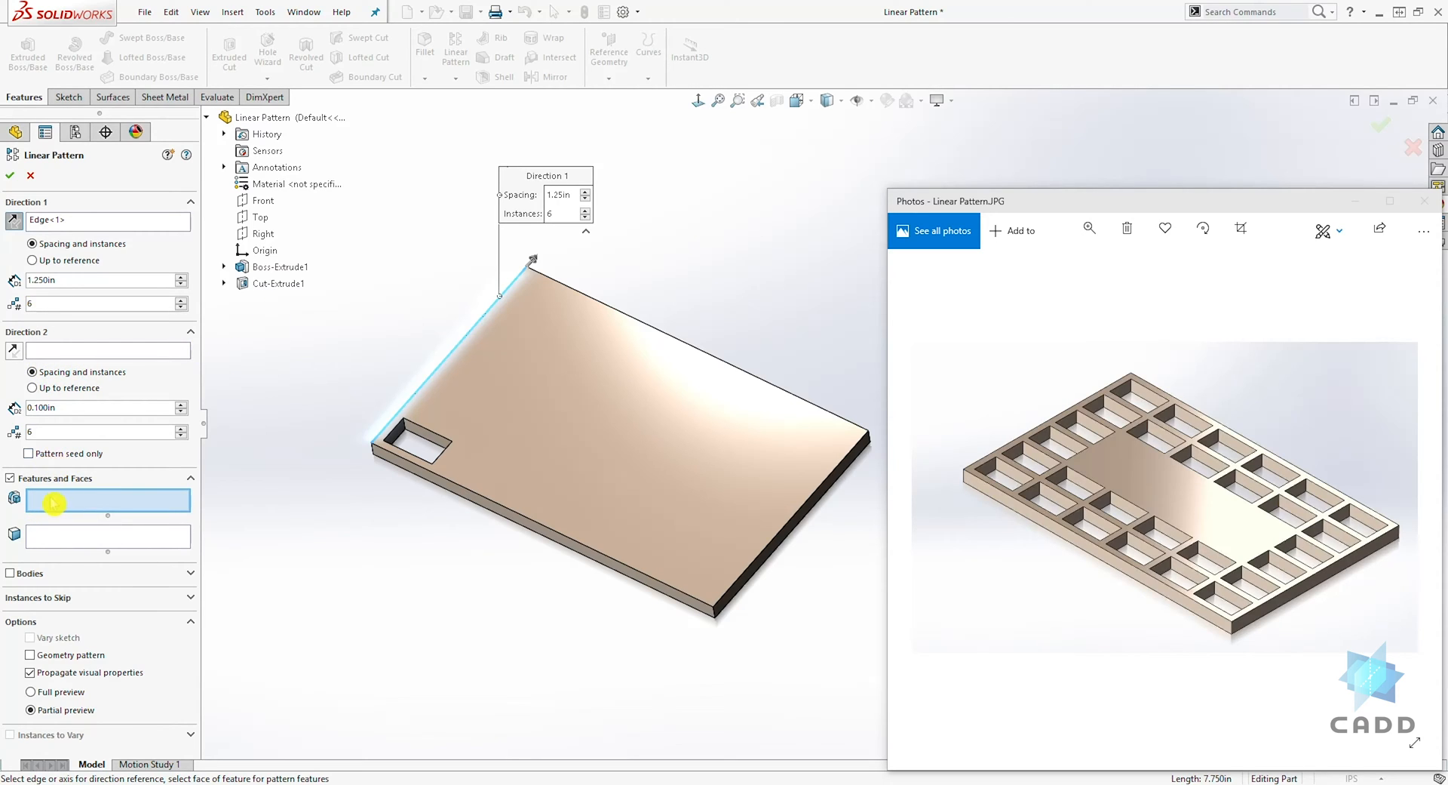
{"action": "left_click", "coordinate": [278, 283]}
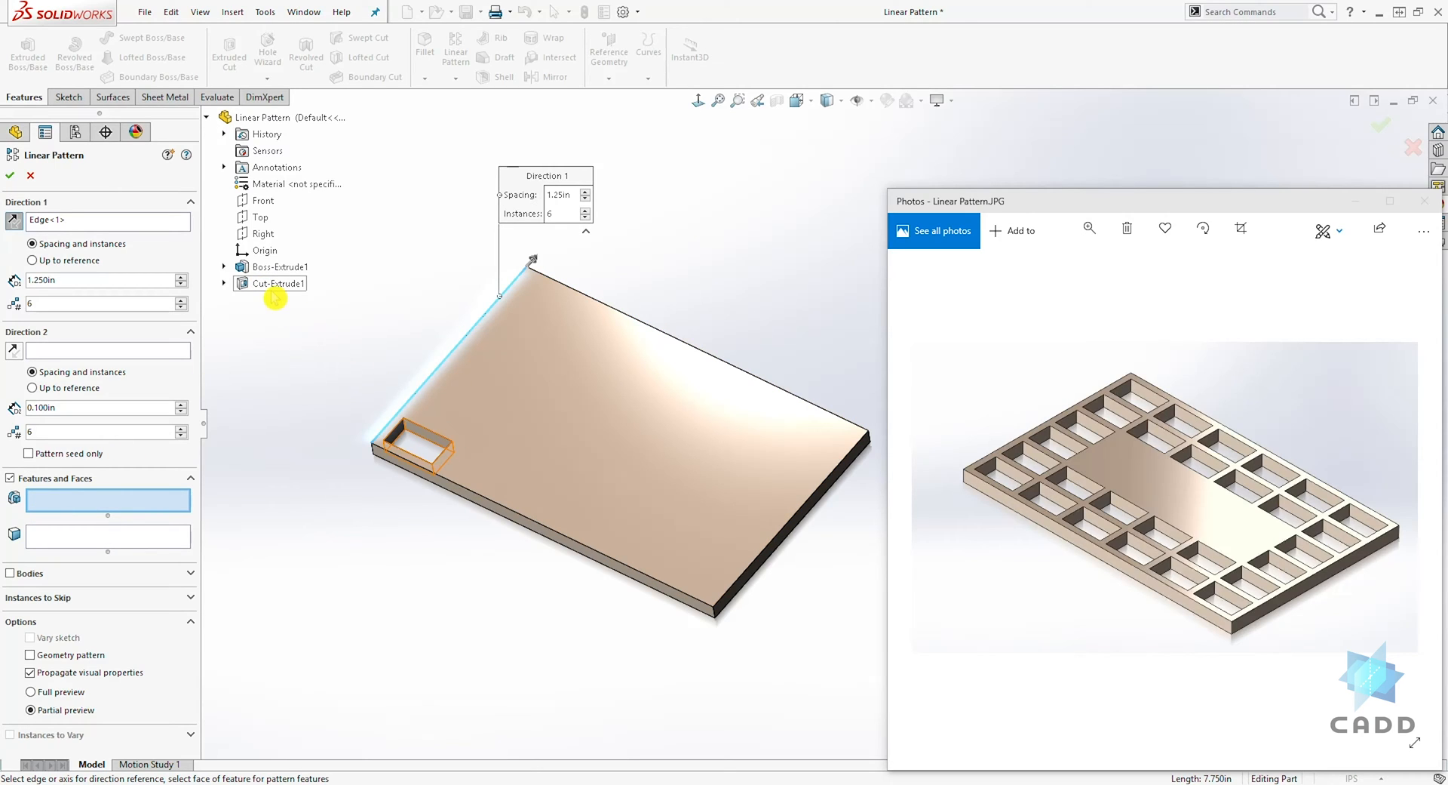
{"action": "left_click", "coordinate": [281, 283]}
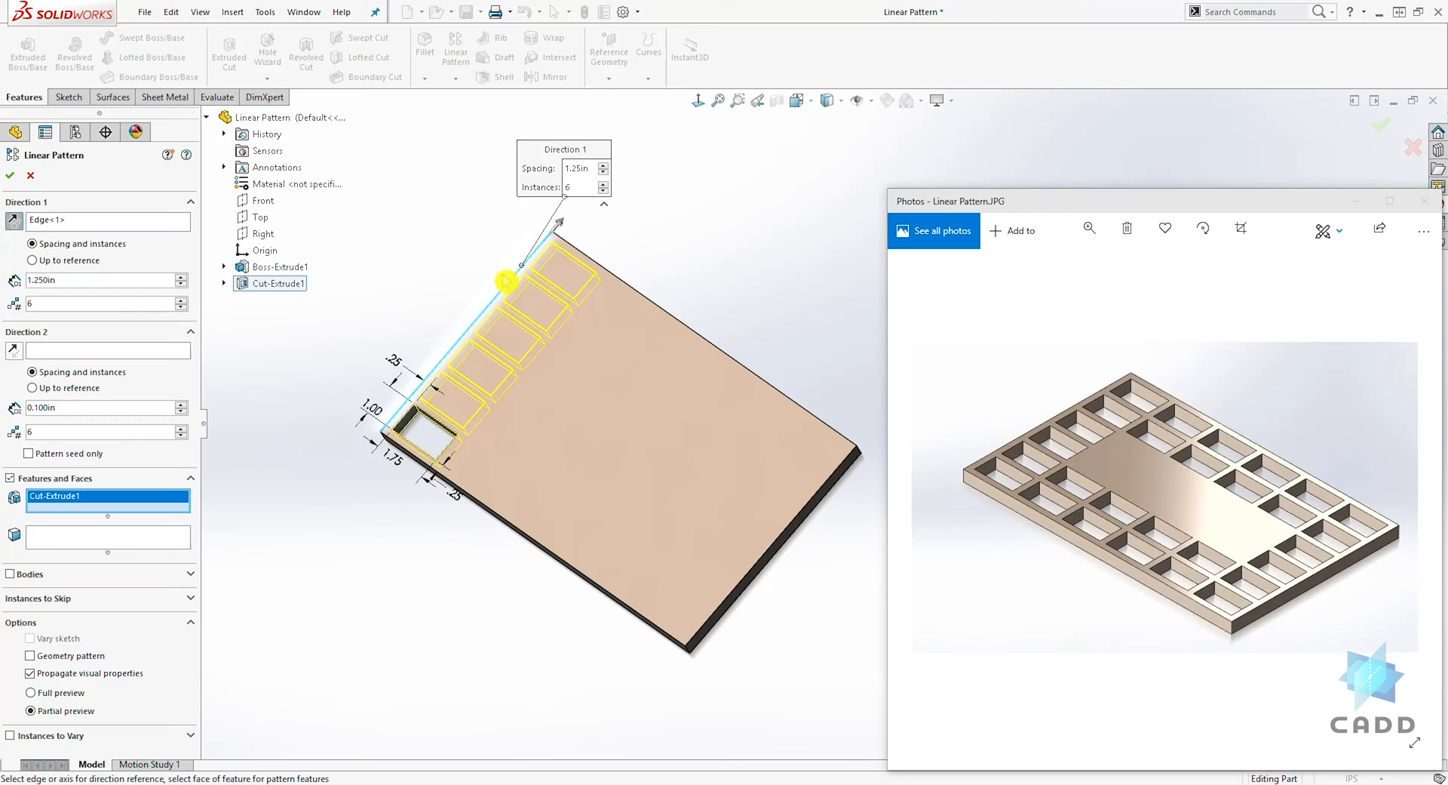
{"action": "mouse_move", "coordinate": [135, 357]}
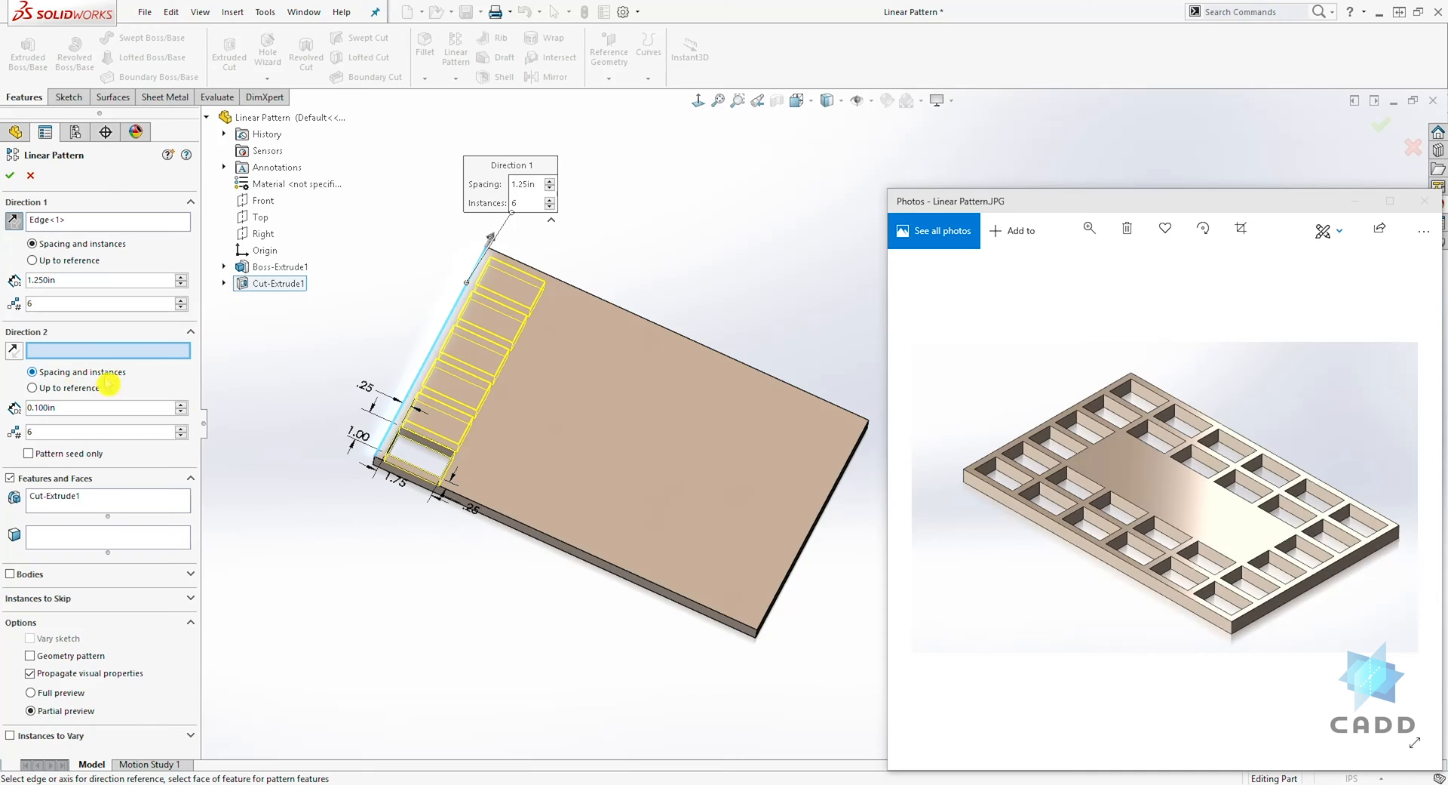
{"action": "mouse_move", "coordinate": [504, 522]}
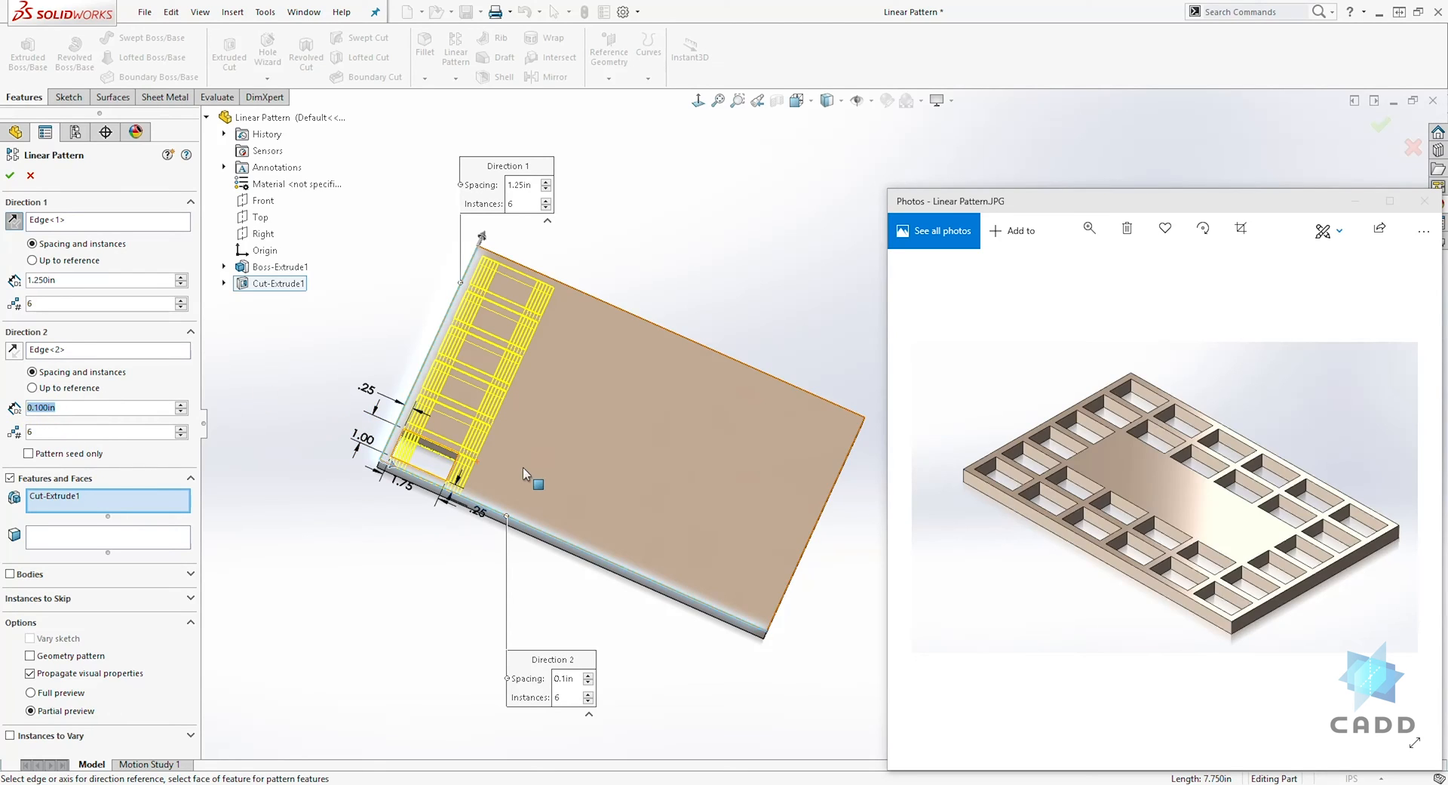
{"action": "mouse_move", "coordinate": [514, 480]}
{"action": "type", "text": "2.000"}
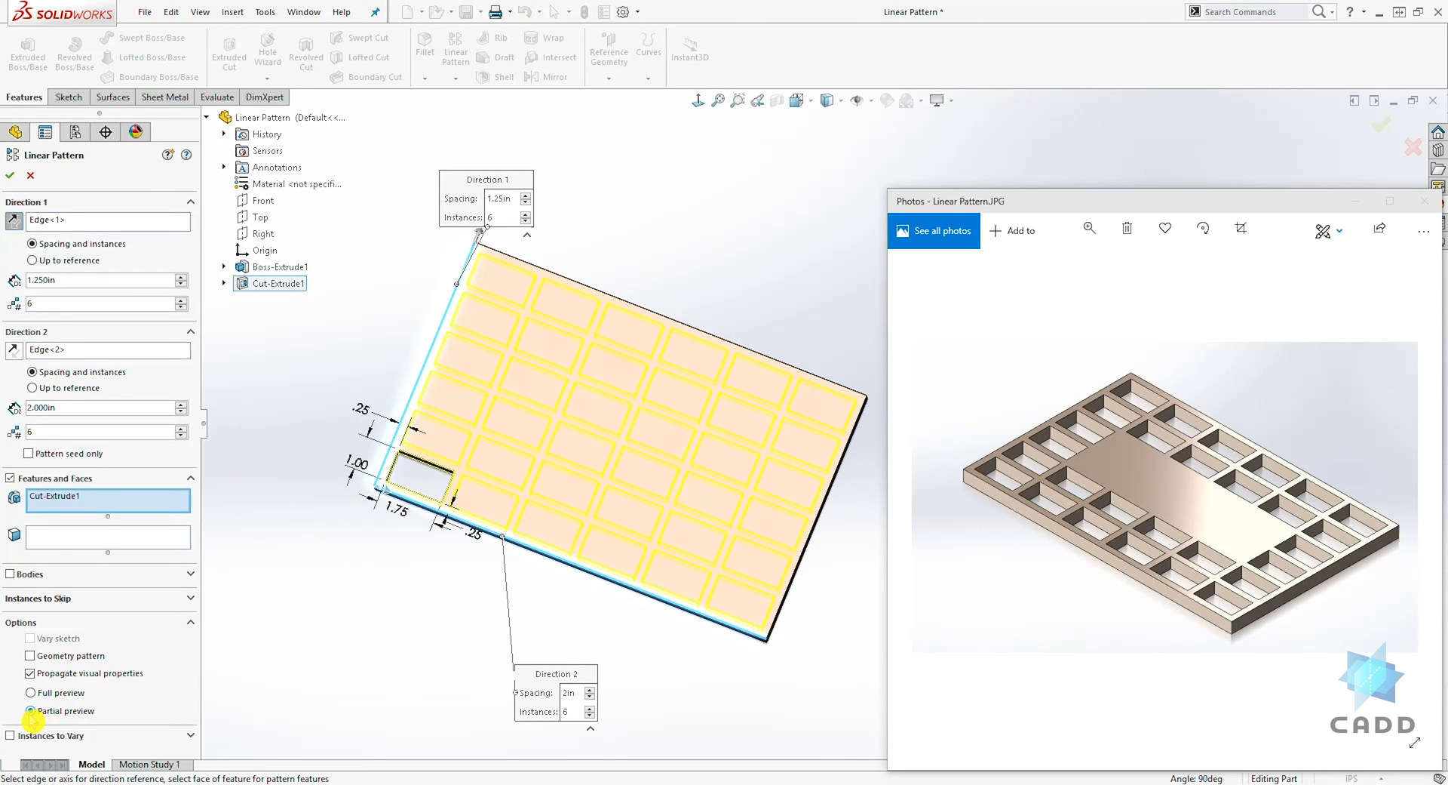
Step: Switch the pattern options to Full preview so all 36 cut-outs render
{"action": "left_click", "coordinate": [30, 692]}
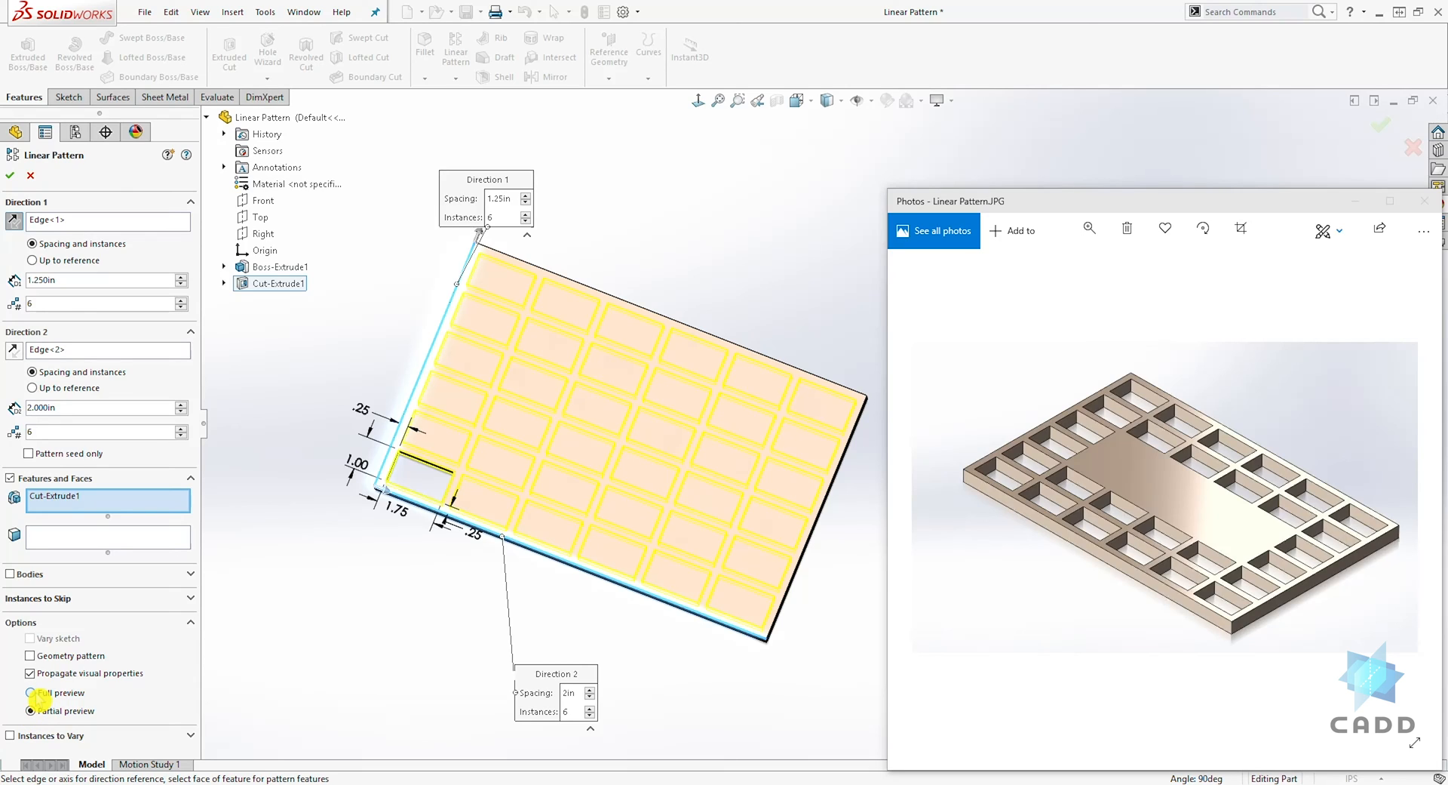
{"action": "left_click", "coordinate": [44, 693]}
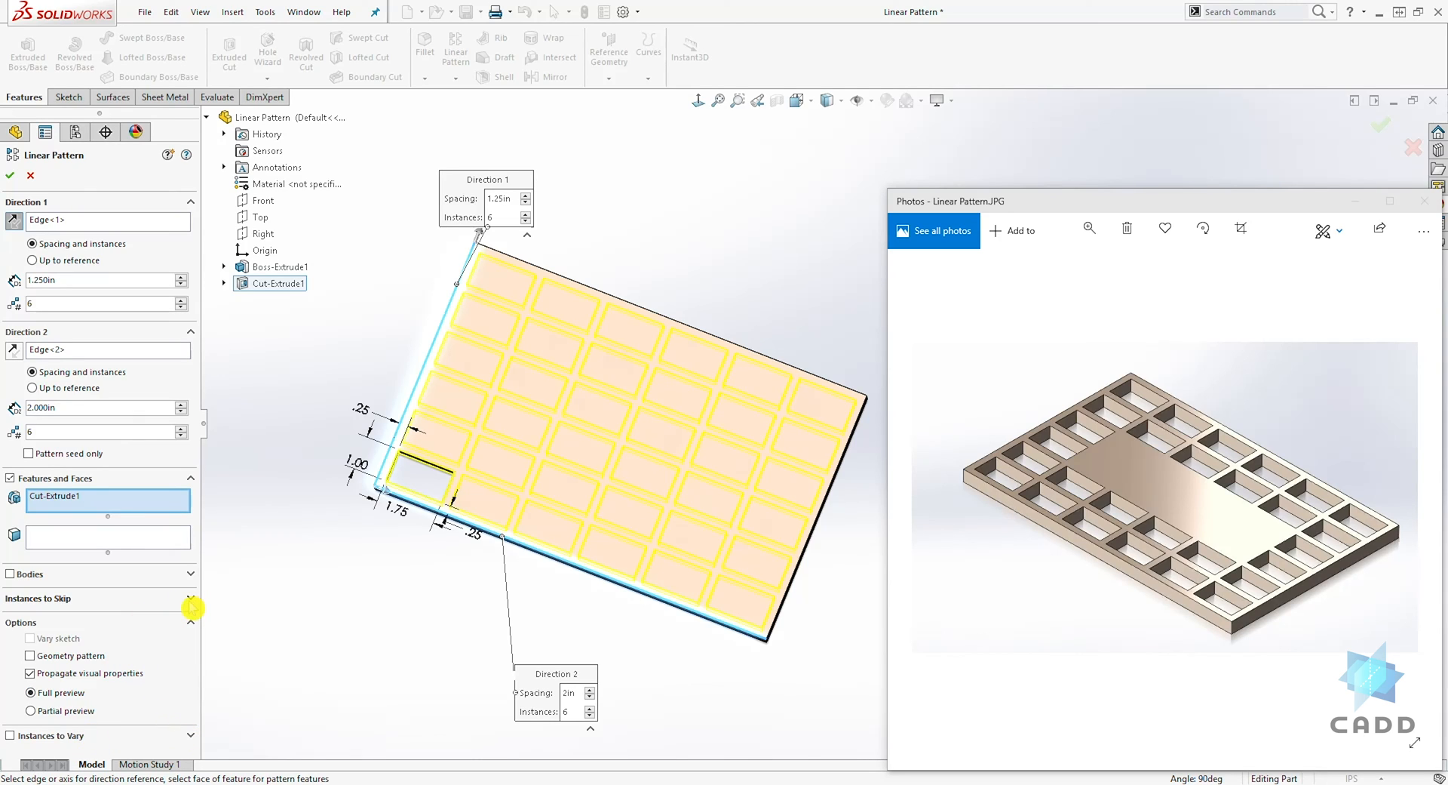
Step: Skip the central pattern instances, including (4, 2), to keep the centre solid
{"action": "left_click", "coordinate": [176, 598]}
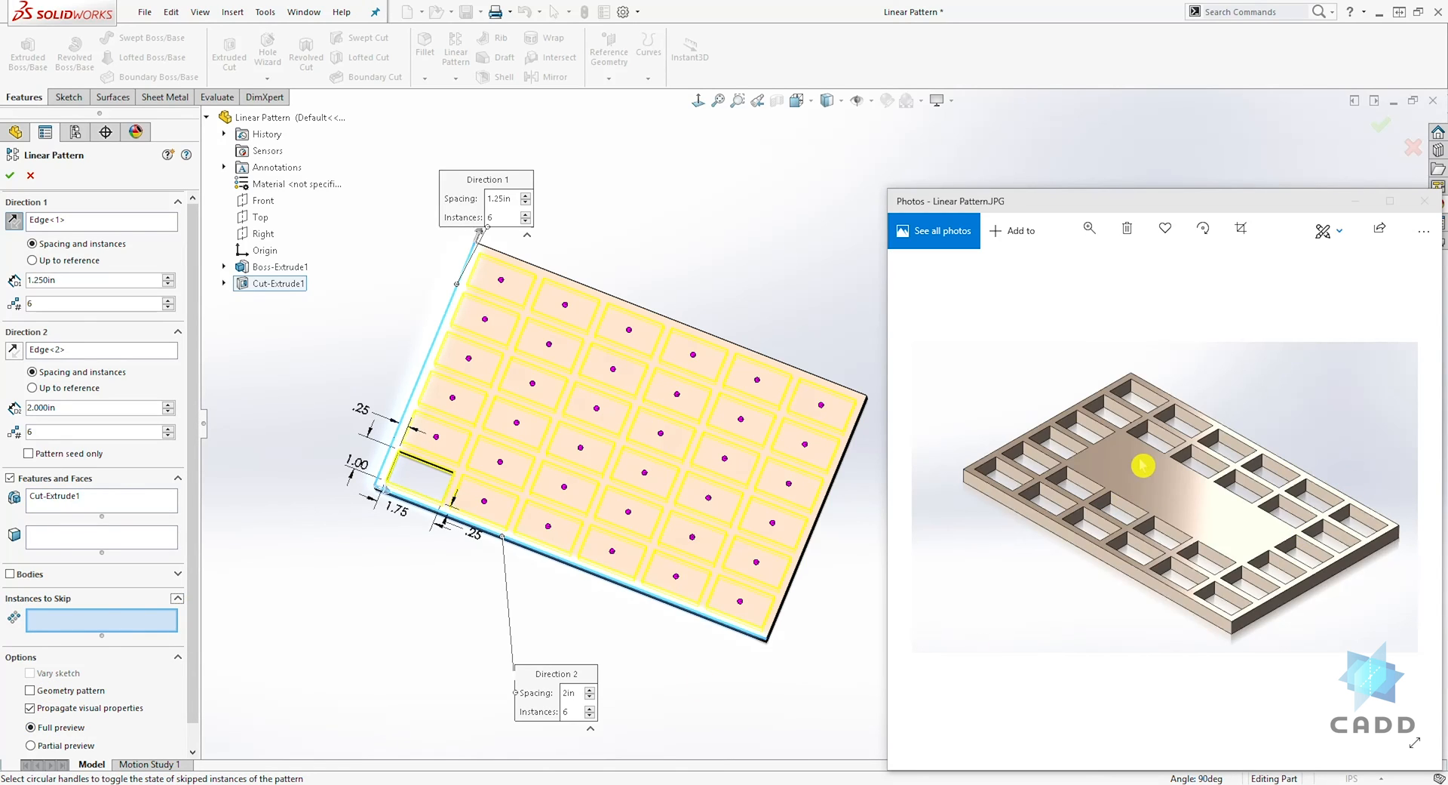
{"action": "mouse_move", "coordinate": [1152, 472]}
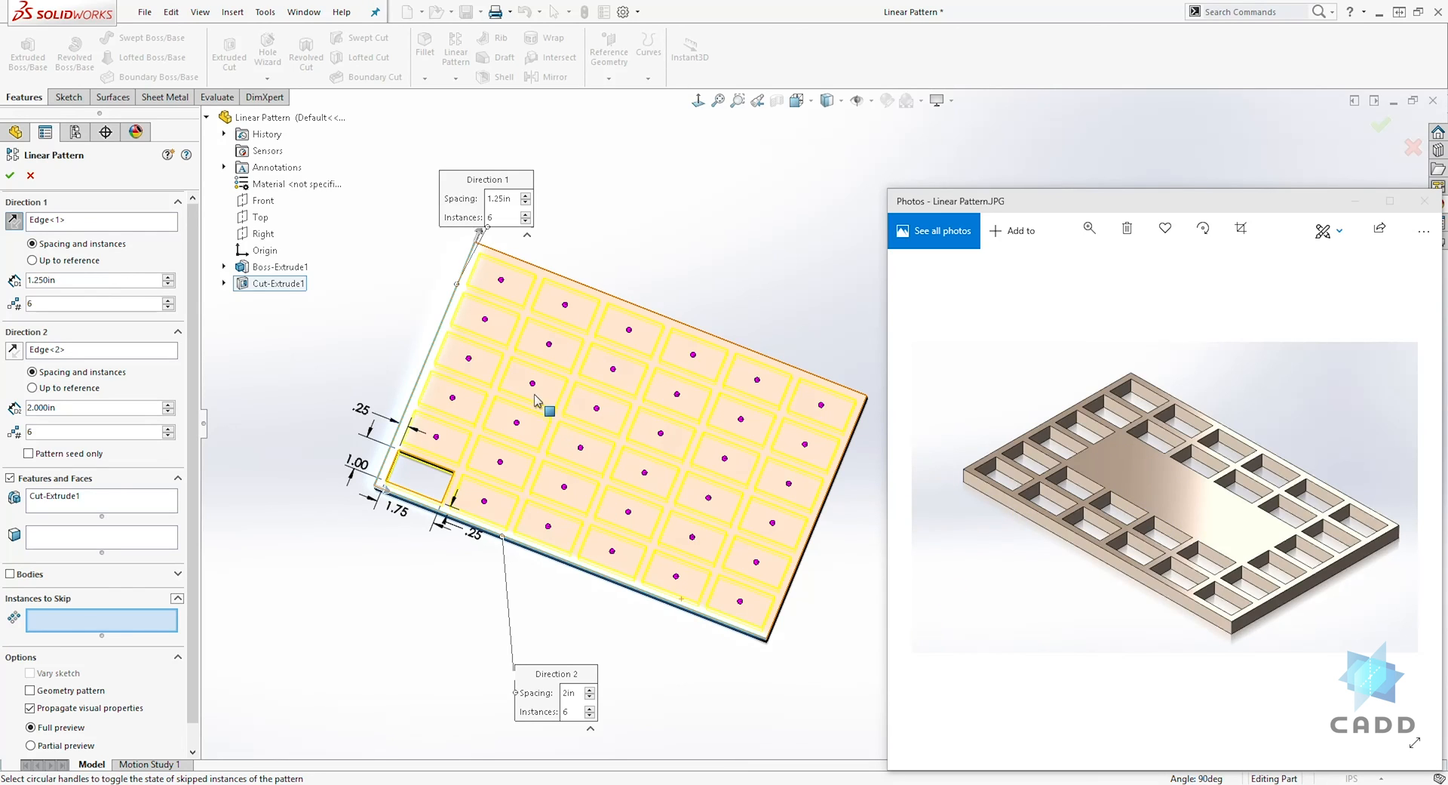
{"action": "left_click", "coordinate": [539, 390]}
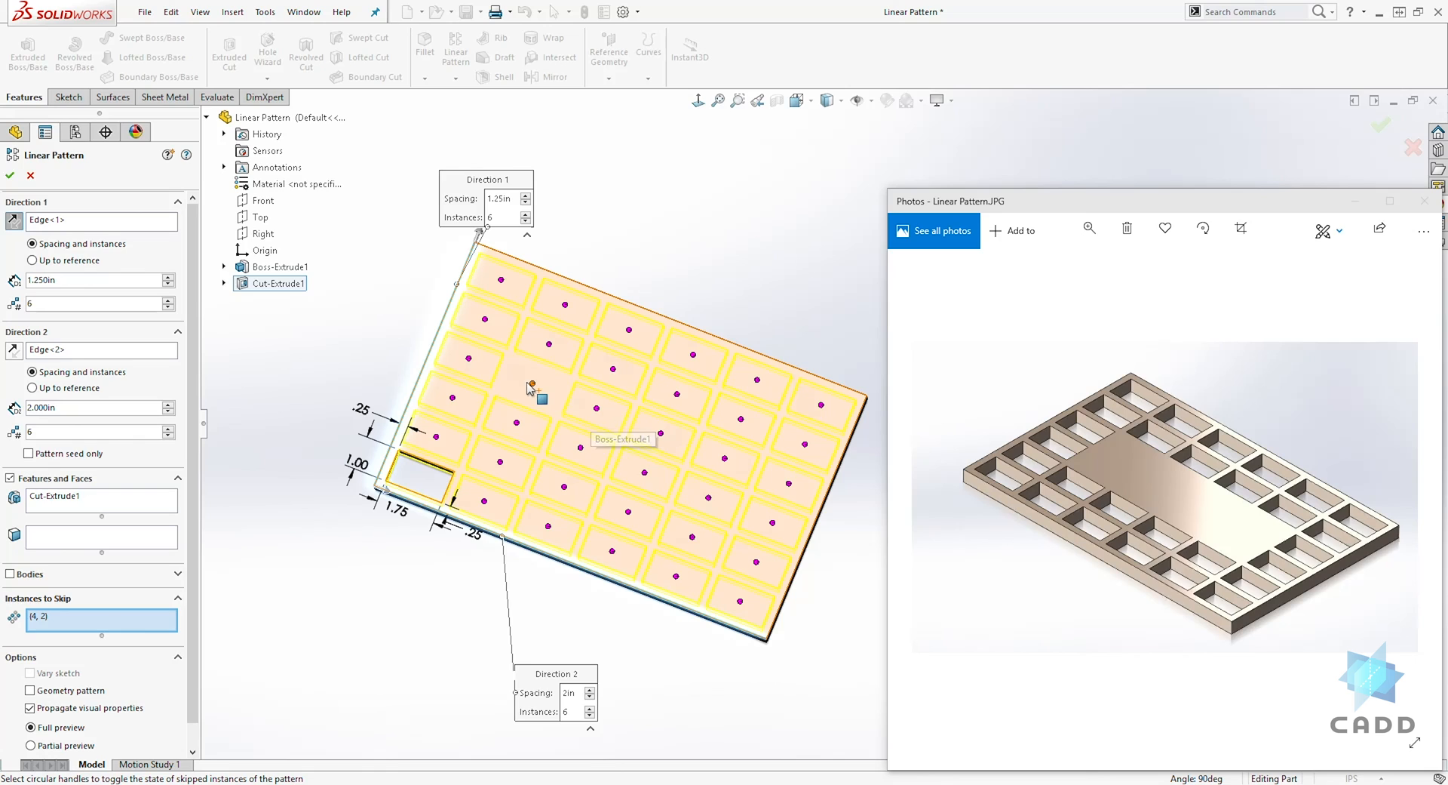
{"action": "left_click", "coordinate": [598, 411]}
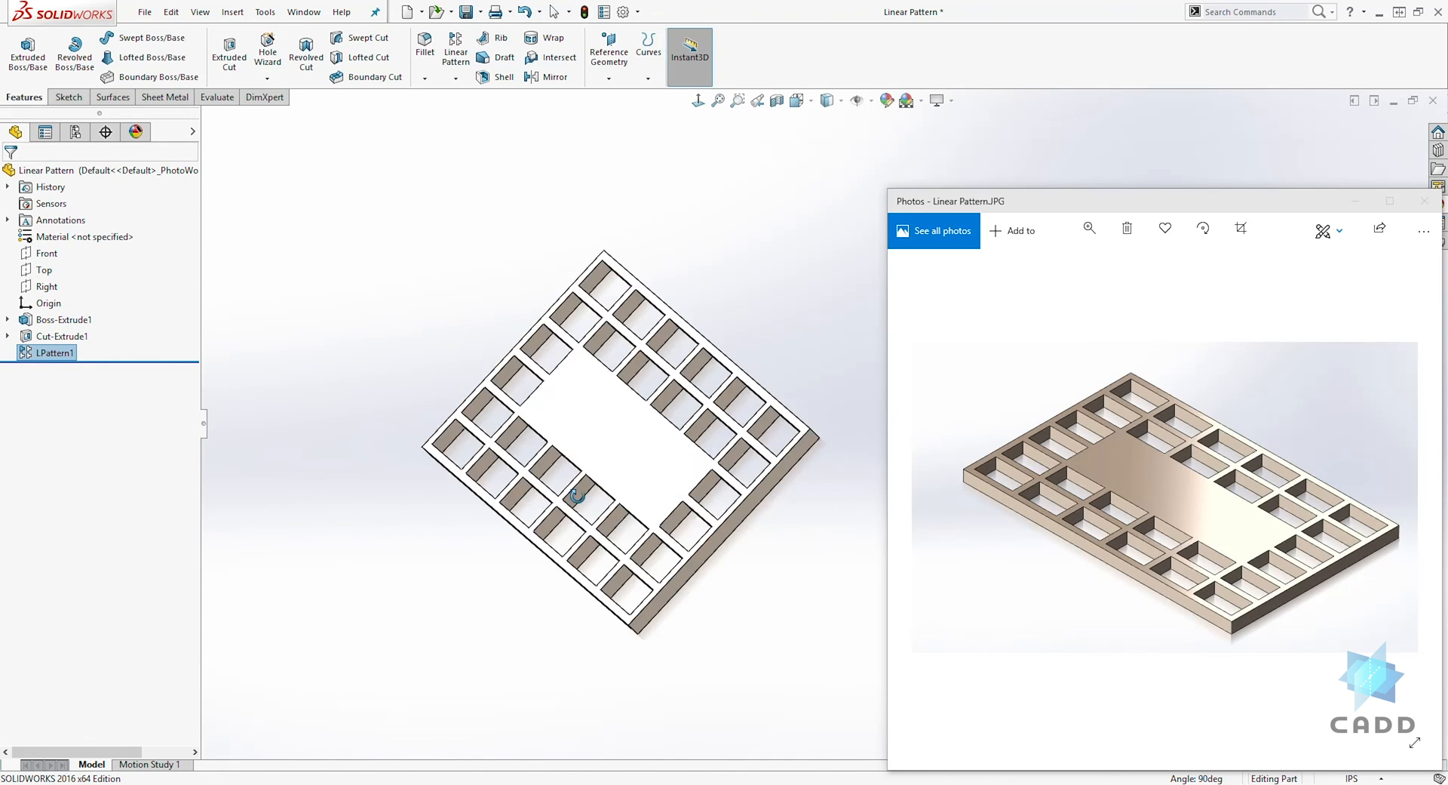
Step: Orbit the model to inspect the finished plate's solid central strip
{"action": "left_click_drag", "start_coordinate": [573, 496], "coordinate": [642, 515]}
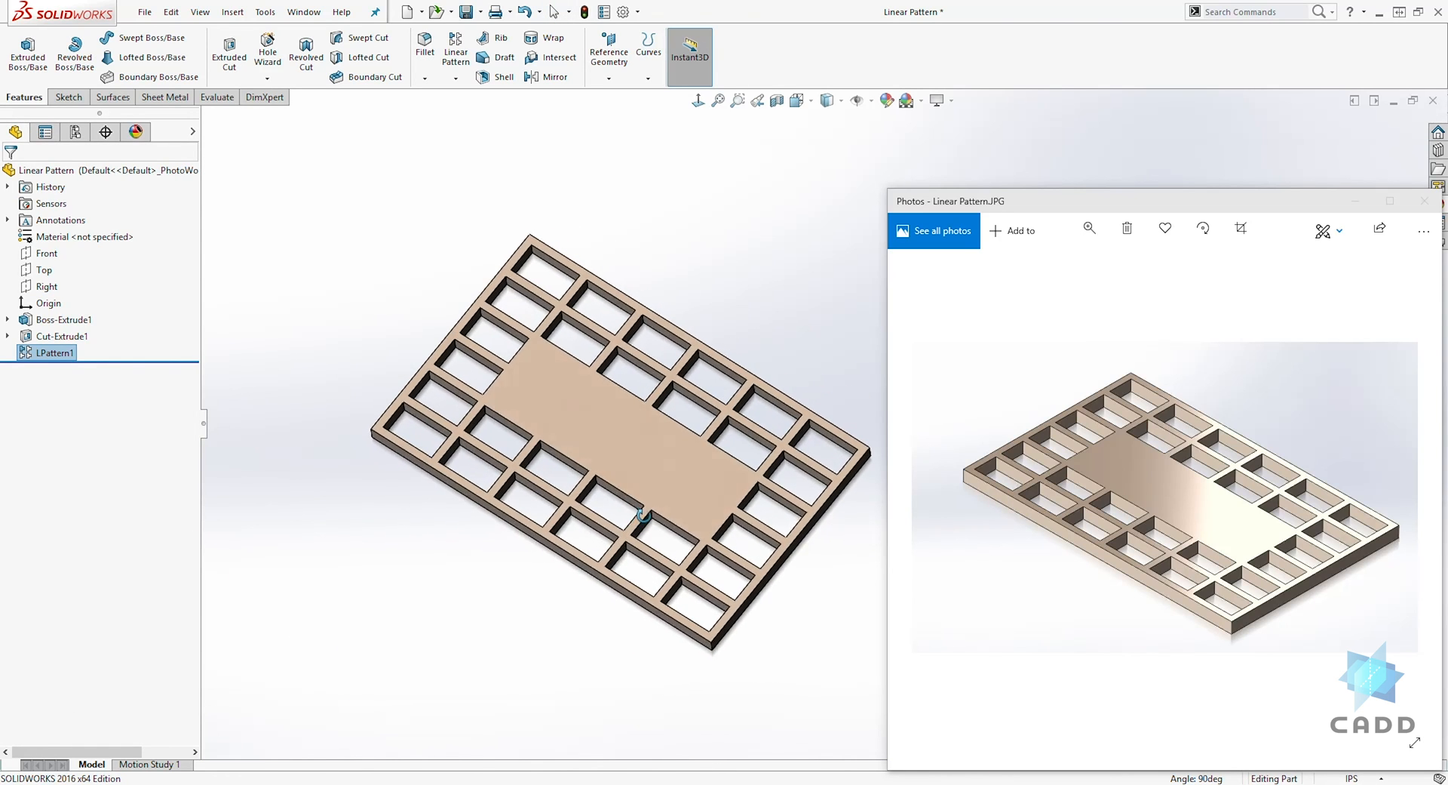